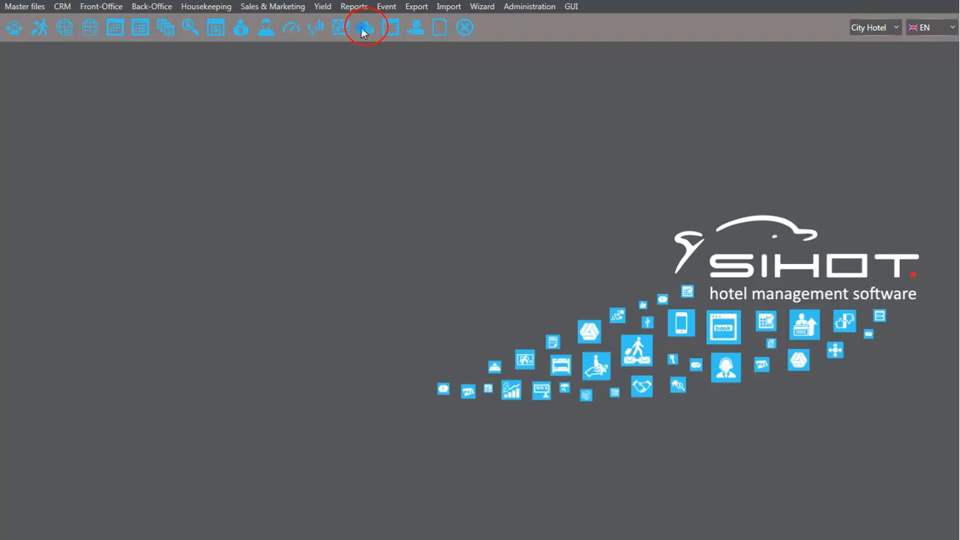
Step: Start a new, empty event reservation from the toolbar
left_click(365, 28)
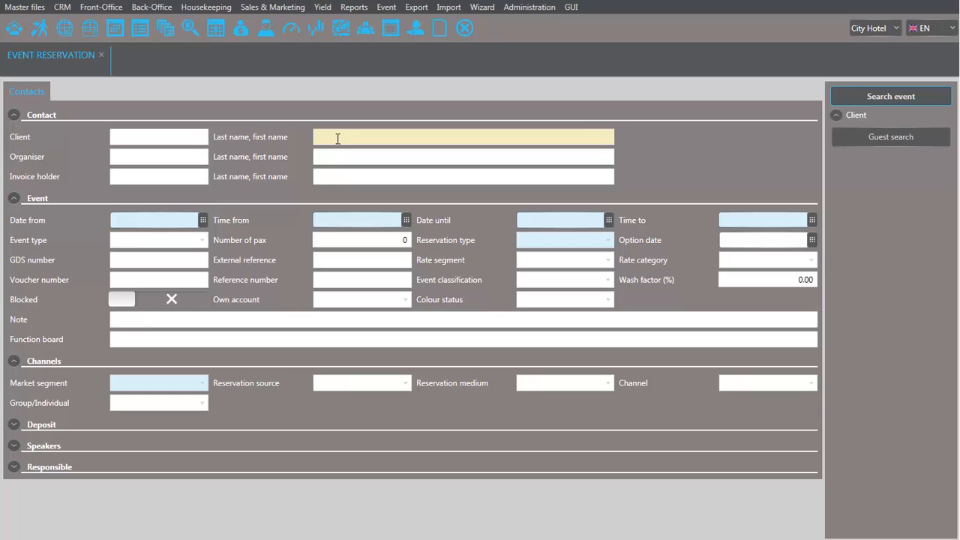
Step: Search guests for 'smith' and pick Smith Holding as the event client
type("smith")
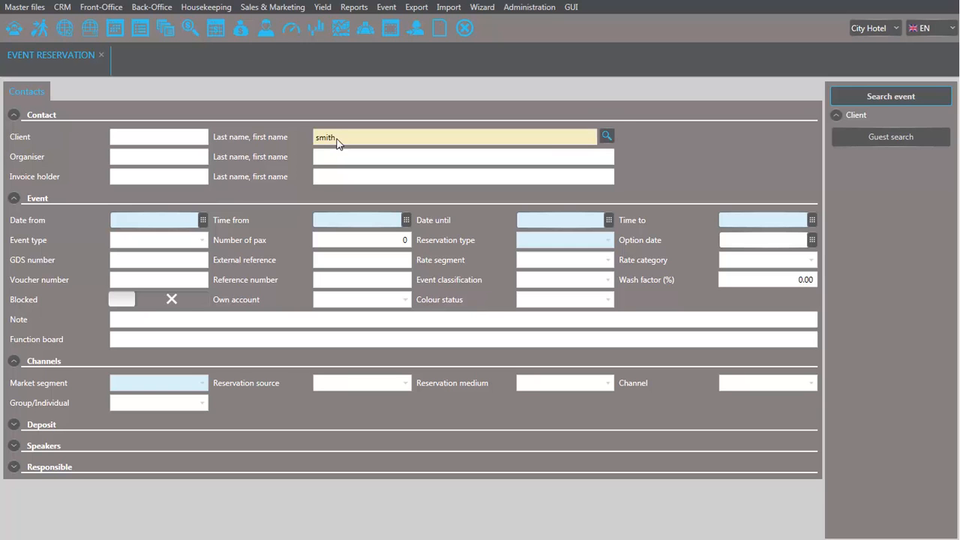
left_click(606, 136)
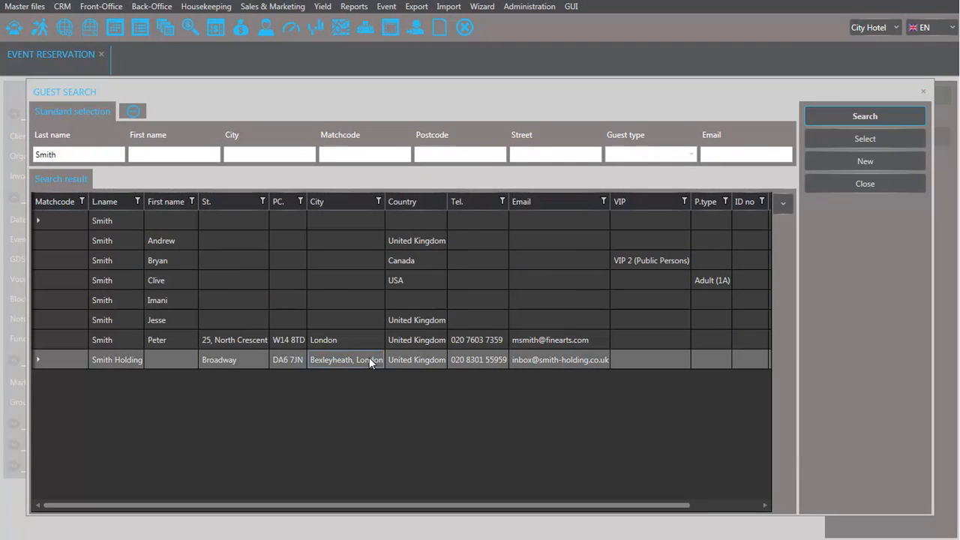
double_click(116, 360)
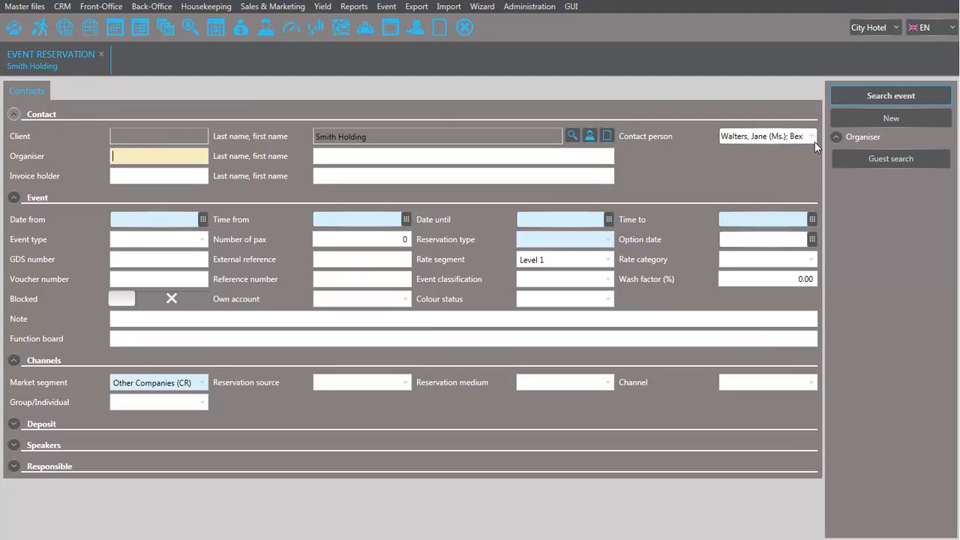
Step: Schedule a Seminar 22/06/2017 08:00 to 23/06/2017 17:00, titled 'Quarterly Sales Seminar 2/2017'
left_click(202, 219)
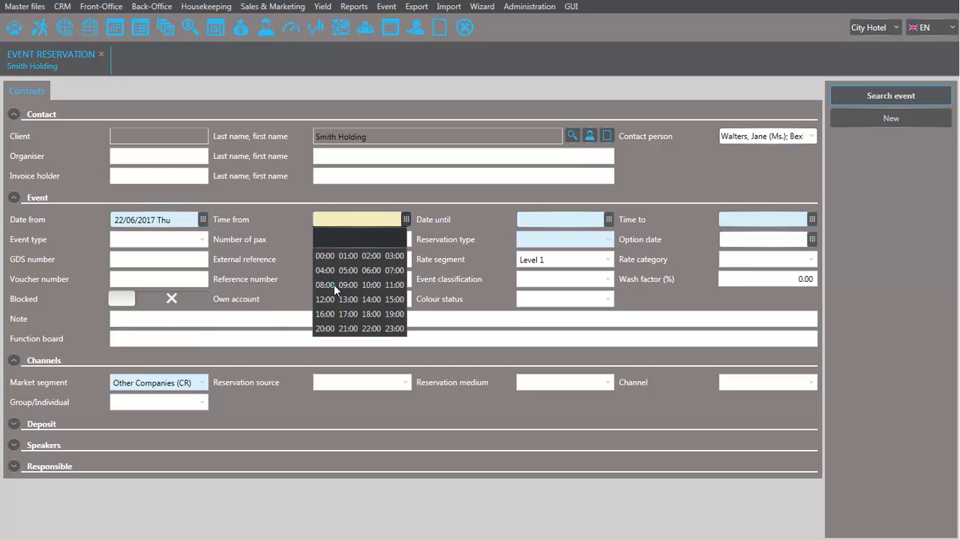
left_click(324, 285)
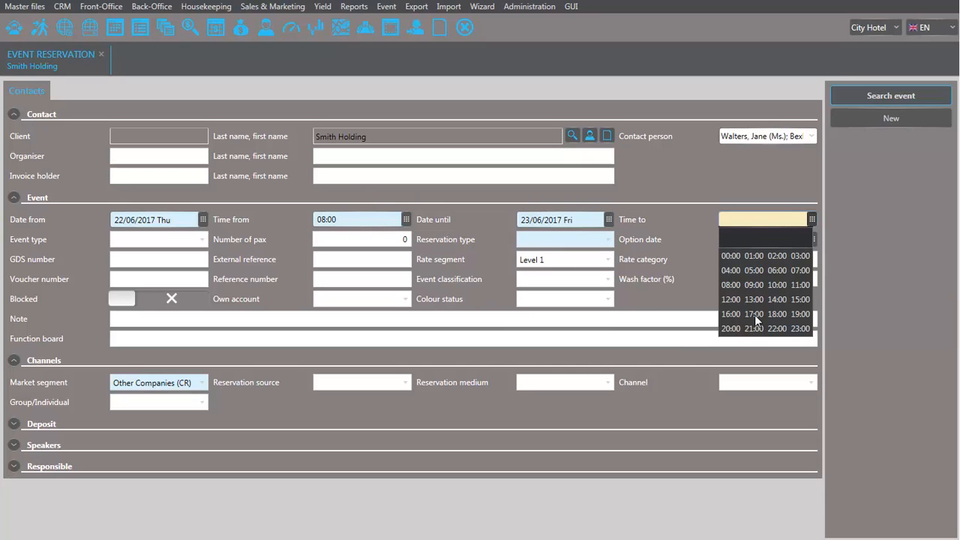
left_click(753, 314)
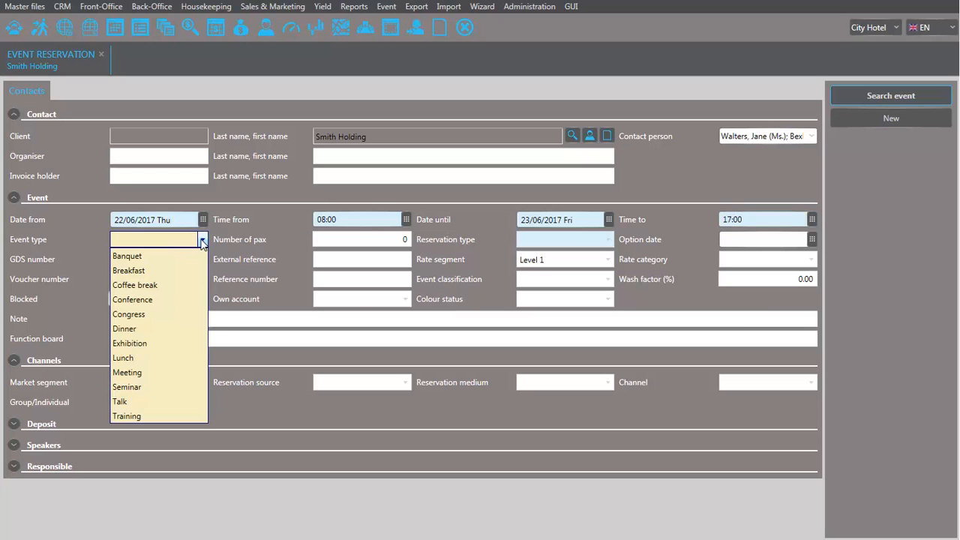
mouse_move(178, 254)
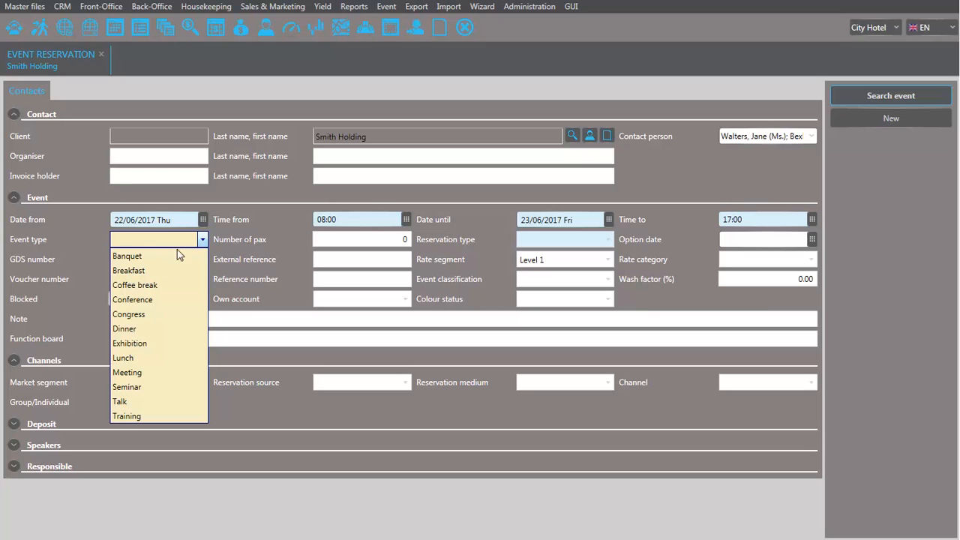
left_click(127, 387)
type("12")
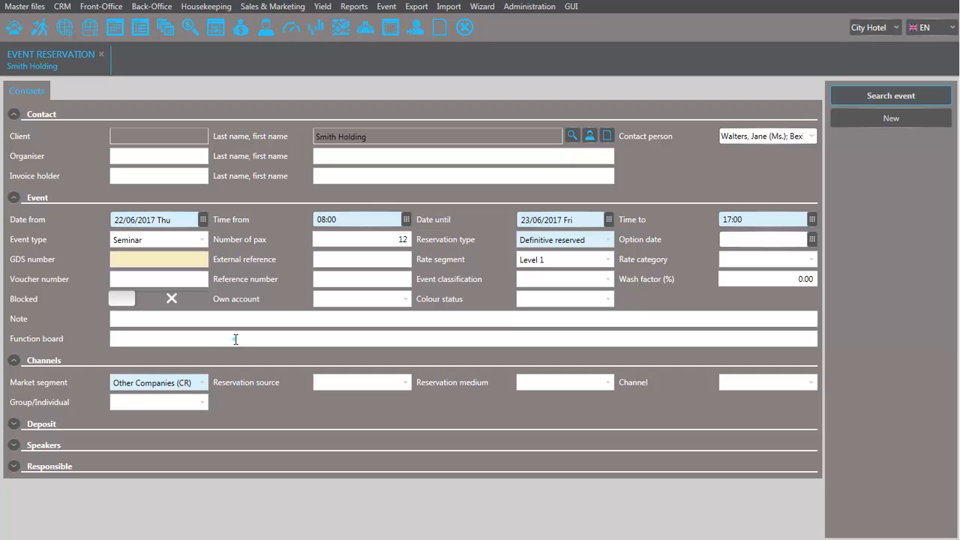
type("Quarterly Sales Seminar 2/2017")
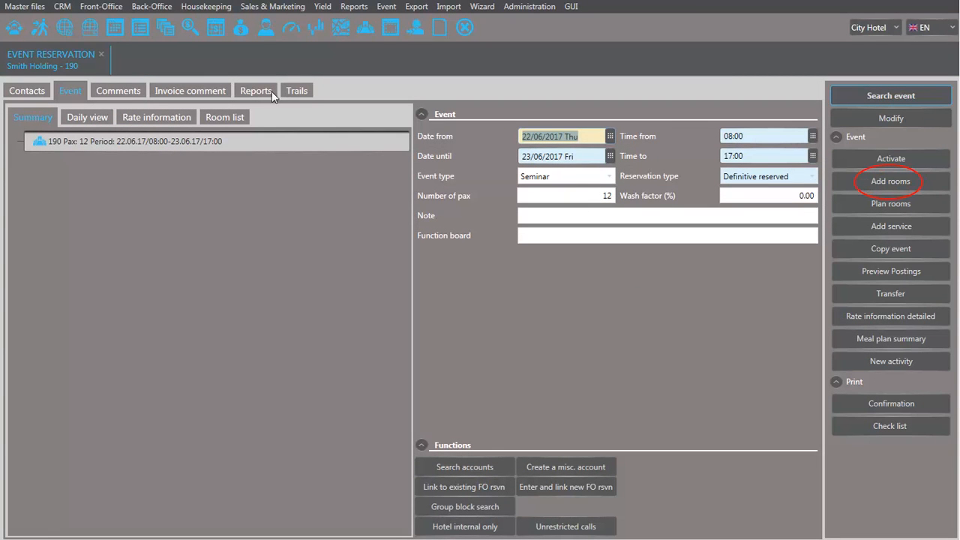
Step: Start adding a function room to event 190 for 22–23/06/2017 and 12 attendees
left_click(890, 181)
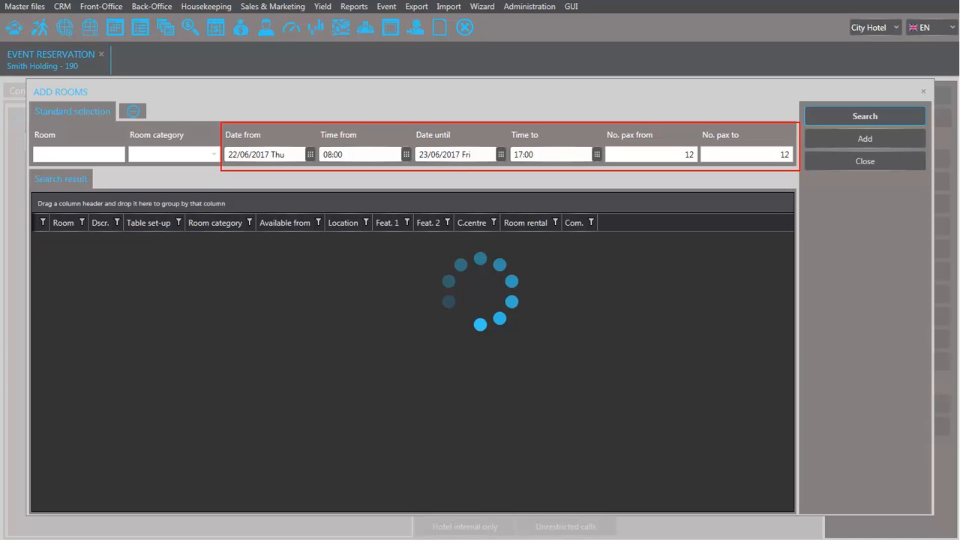
Step: Search available rooms for the event period and add Seminar I
left_click(864, 116)
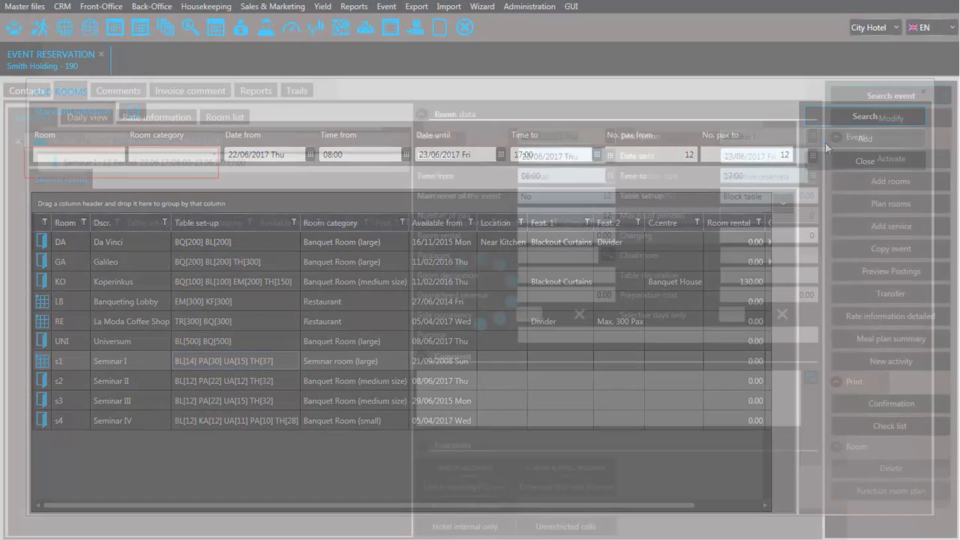
left_click(69, 90)
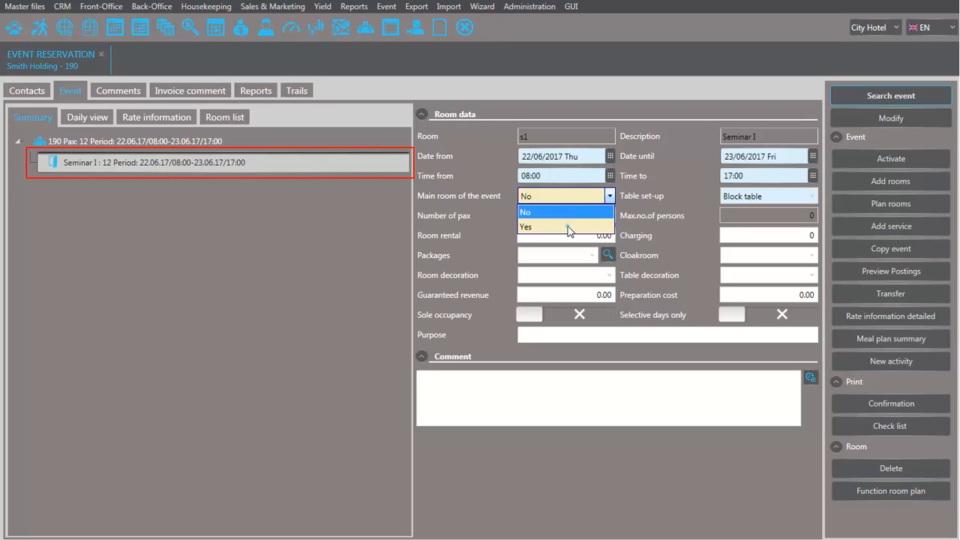
Step: Make Seminar I the main room with U-Form outside set-up and 80.00 rental
left_click(525, 226)
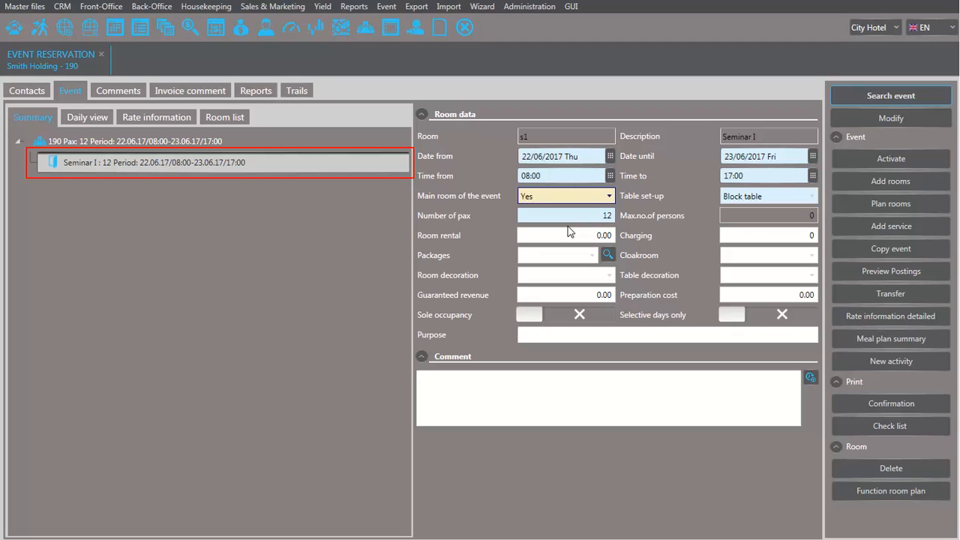
left_click(811, 196)
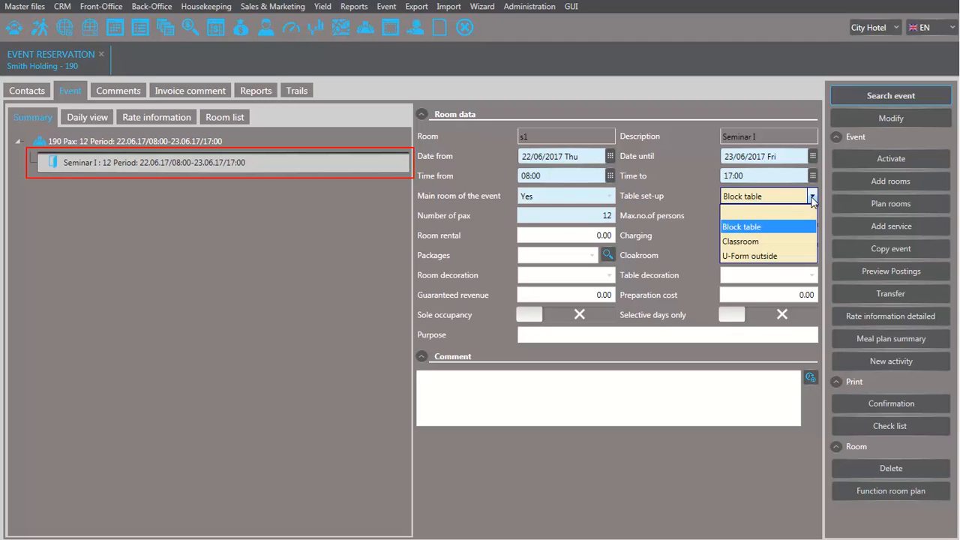
left_click(749, 255)
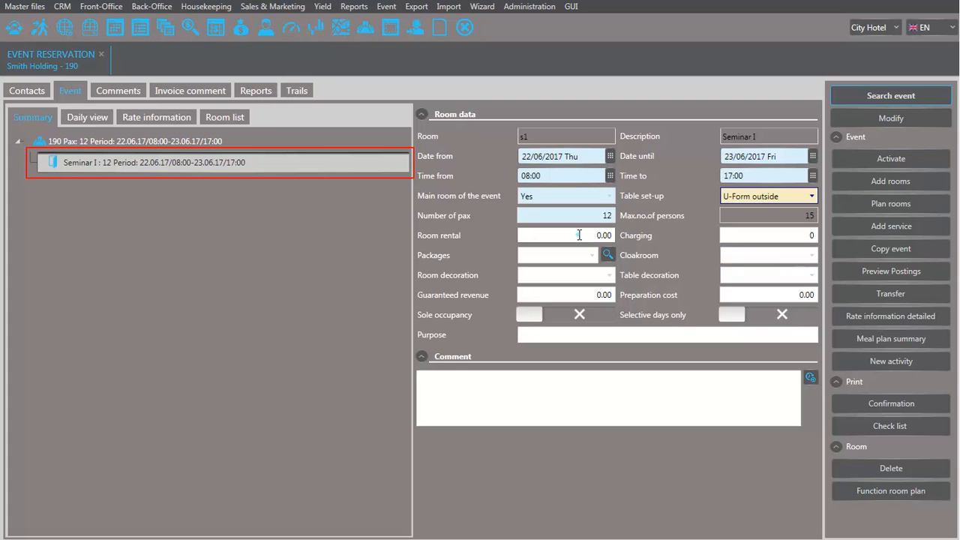
left_click(565, 235)
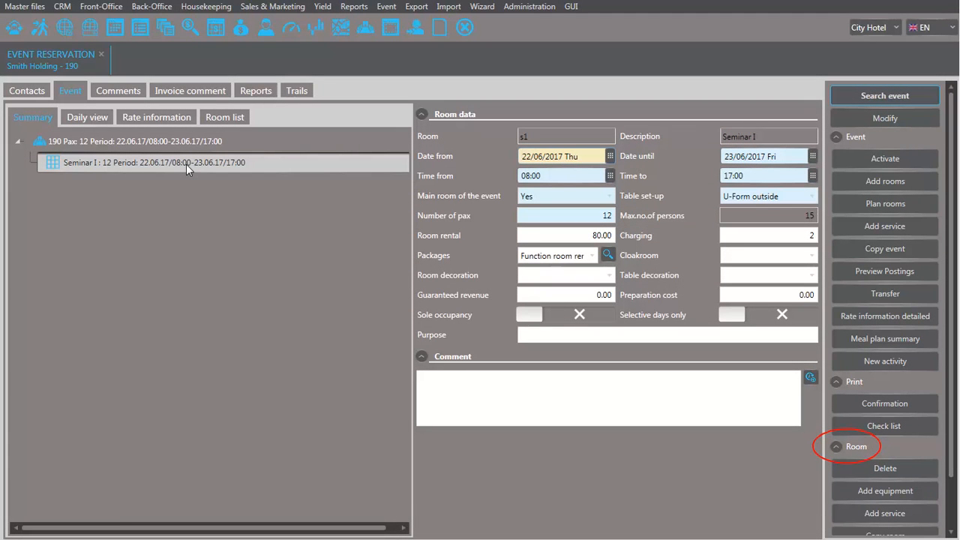
mouse_move(887, 478)
type("TG")
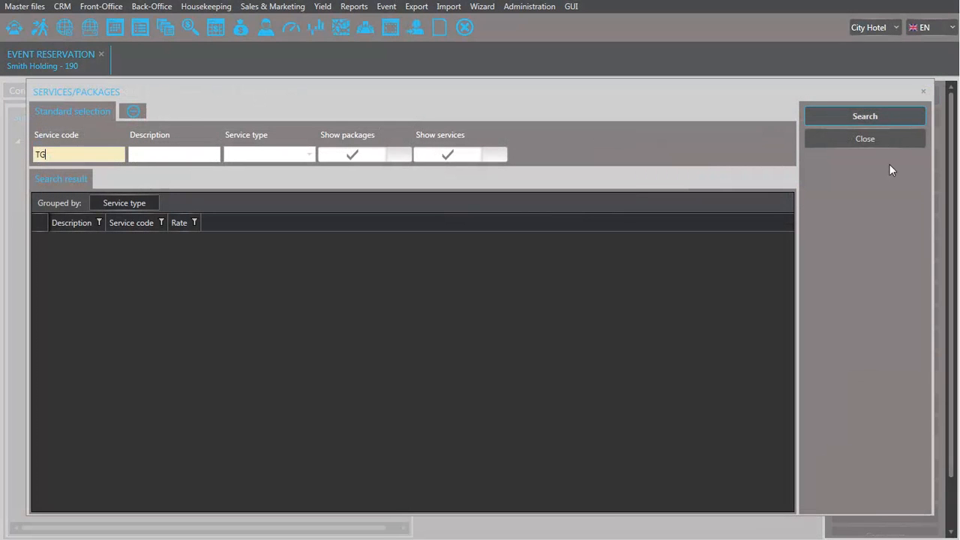
Step: Find service code TG and attach Conference Beverages to Seminar I
left_click(864, 115)
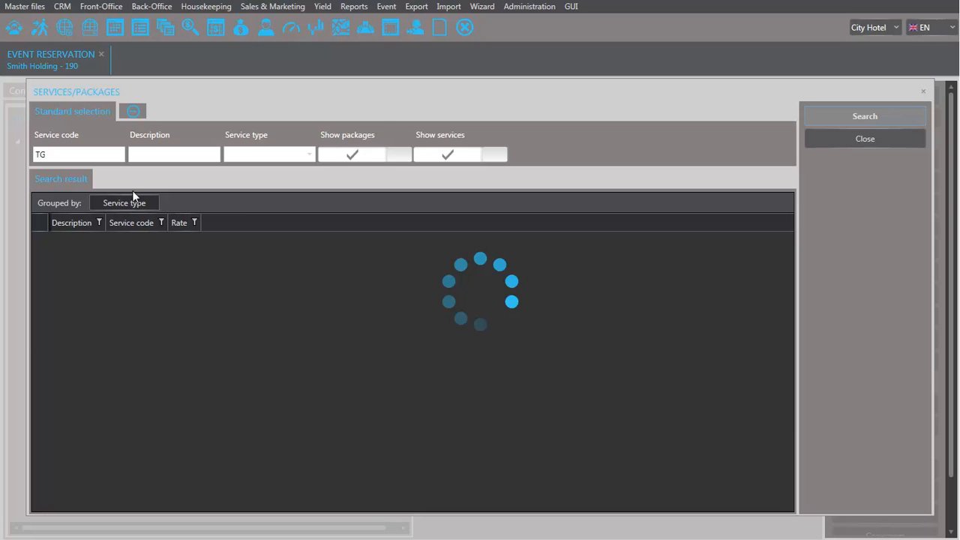
left_click(865, 115)
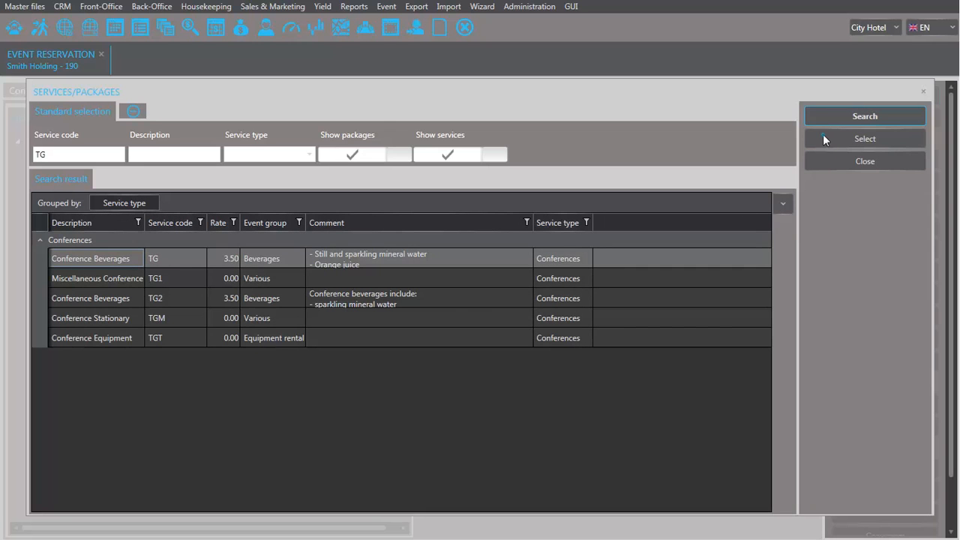
left_click(865, 138)
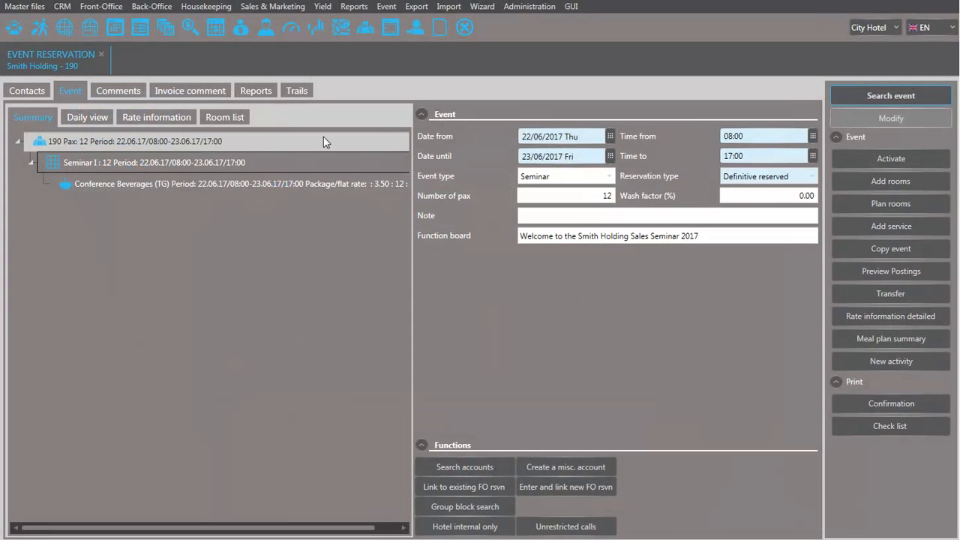
Step: Select Seminar I and open its equipment search for 22–23/06/2017
left_click(154, 162)
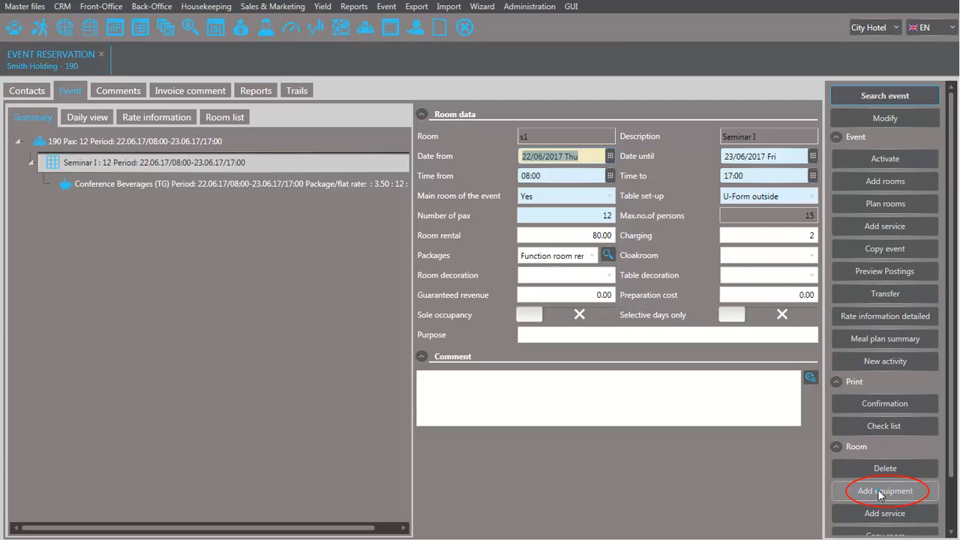
left_click(885, 490)
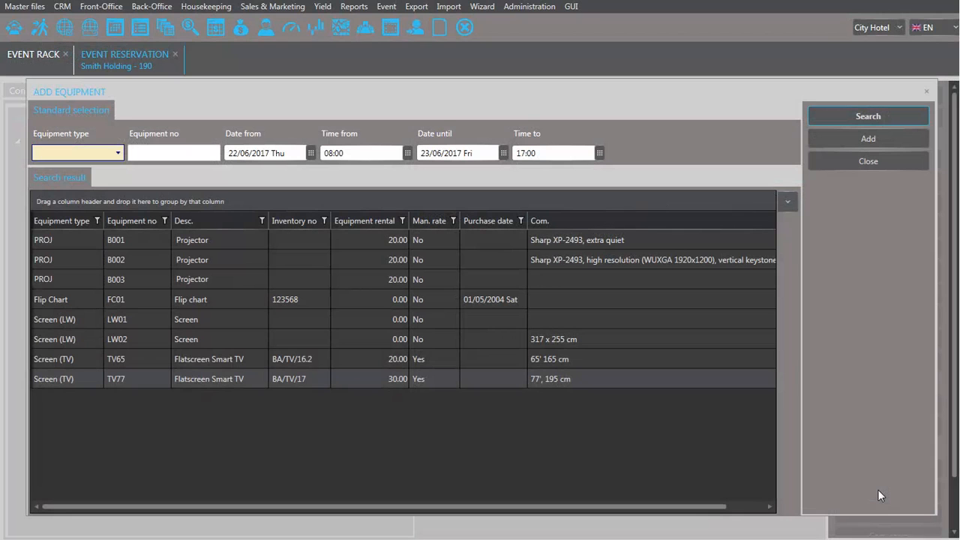
mouse_move(219, 359)
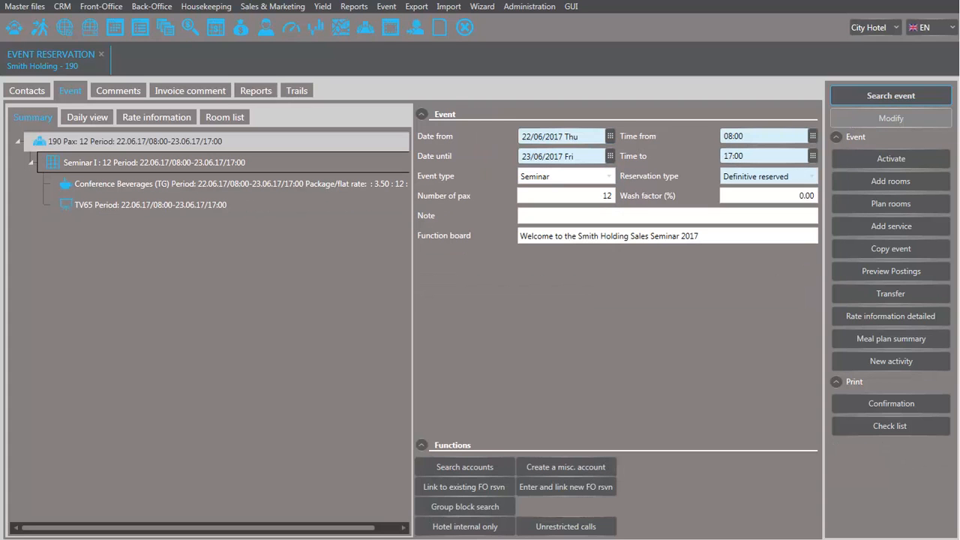
left_click(135, 141)
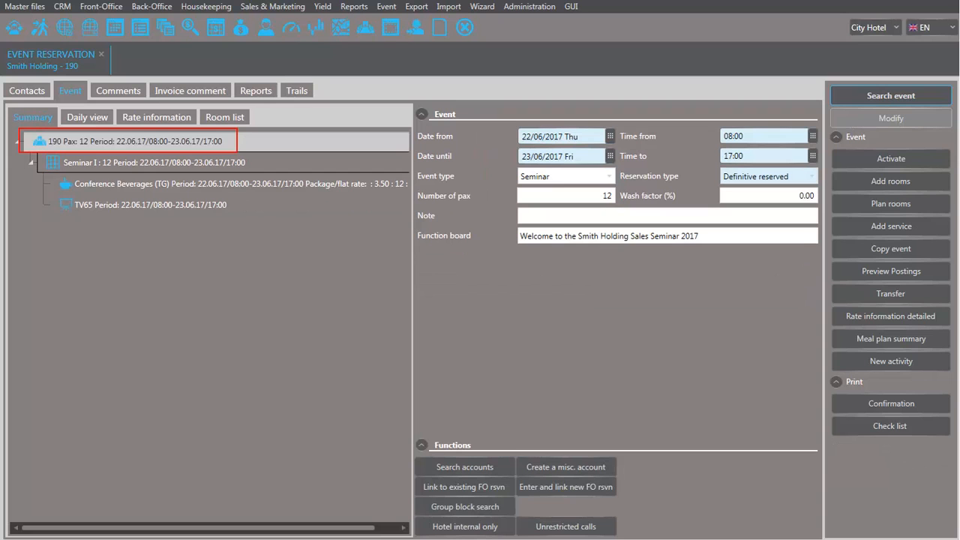
left_click(154, 162)
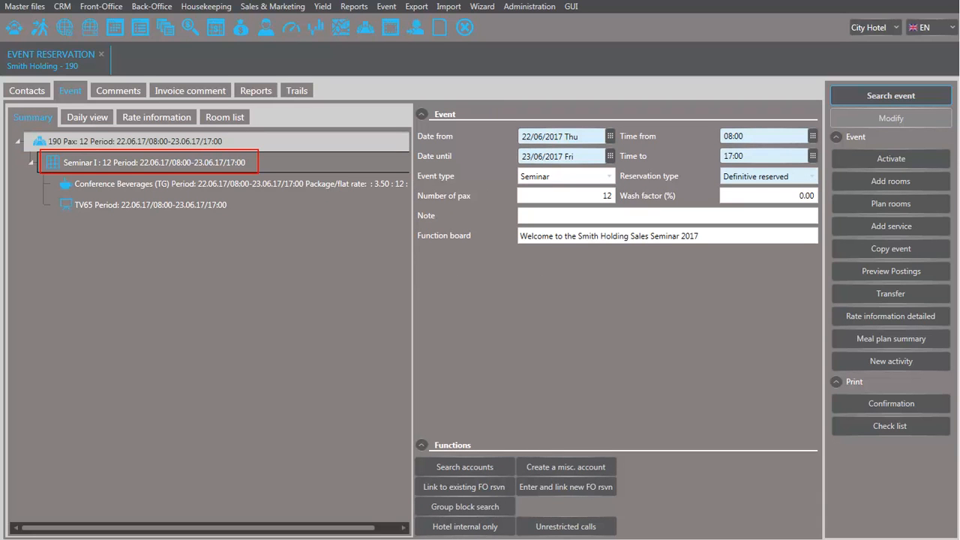
left_click(150, 204)
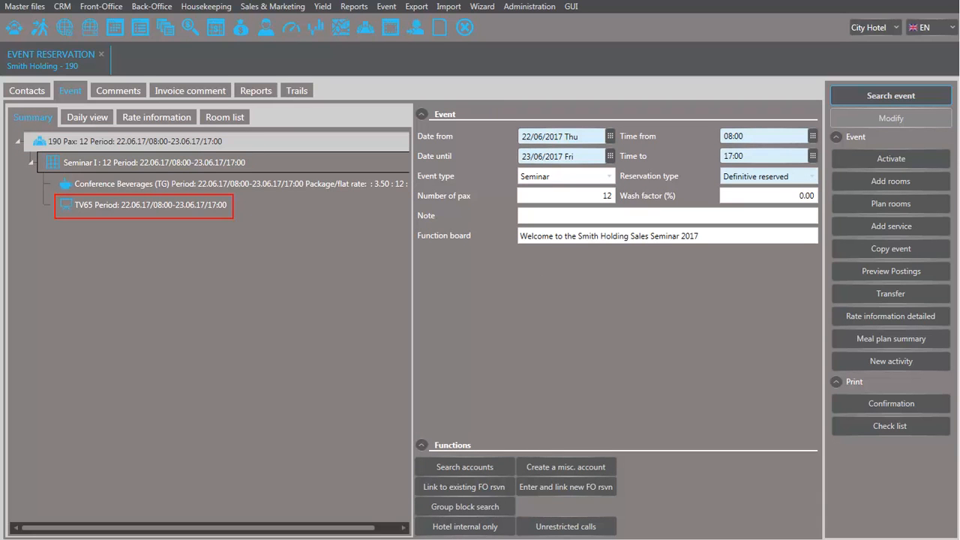